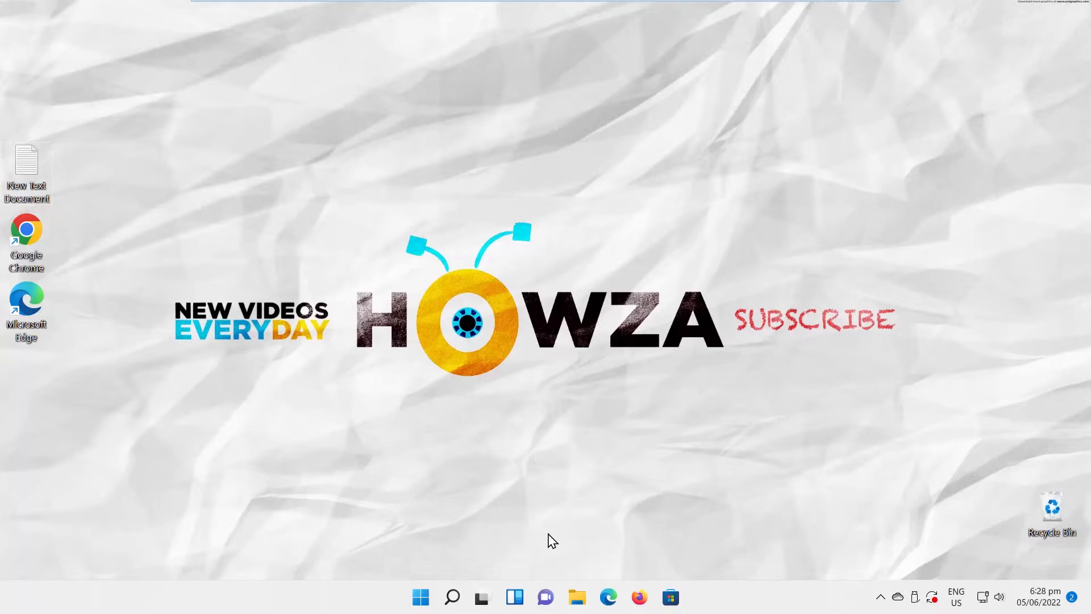
Step: Open the Start menu from the taskbar to reach the pinned Settings app
left_click(421, 597)
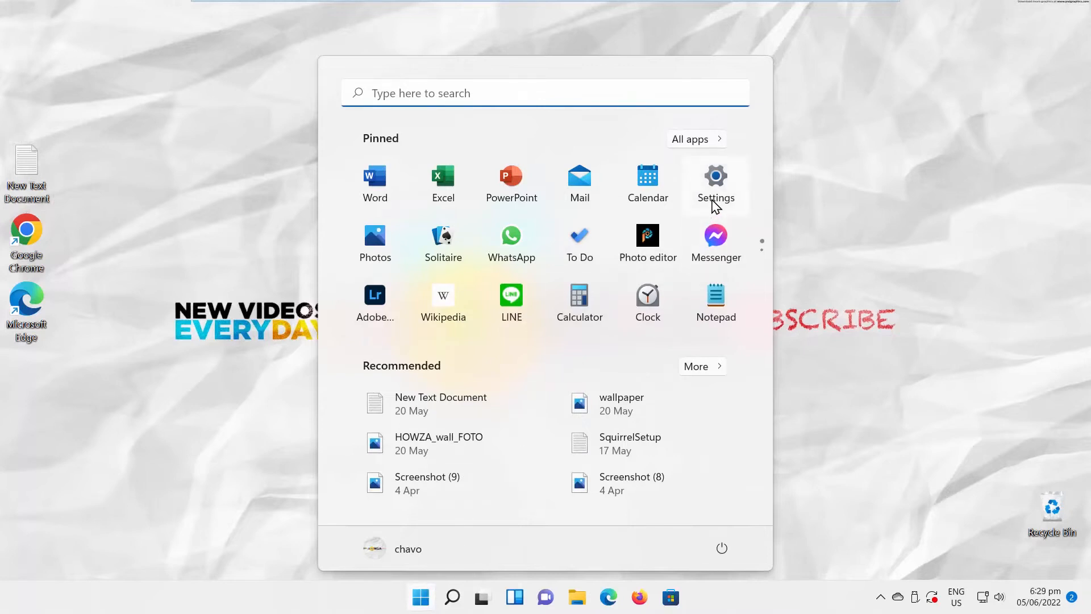
Step: Launch Settings and go to the Time & language section
left_click(716, 175)
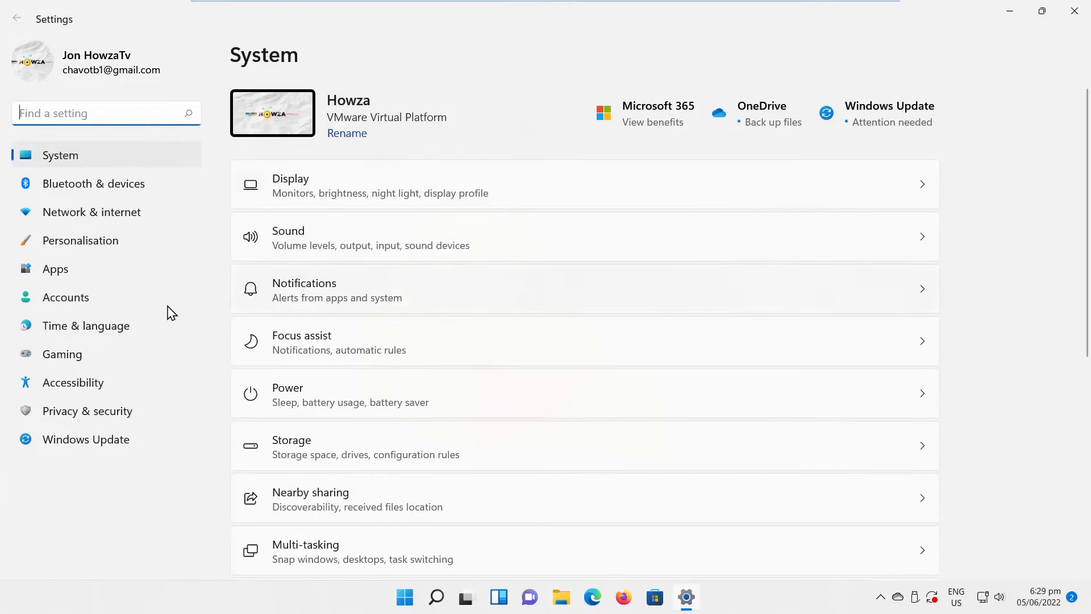
left_click(86, 325)
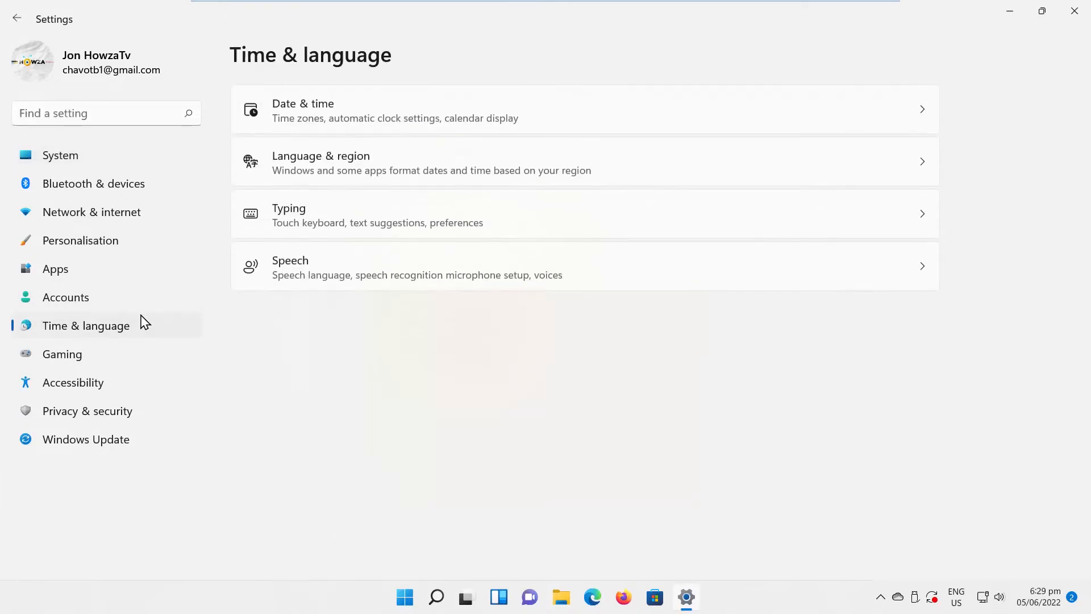
mouse_move(486, 161)
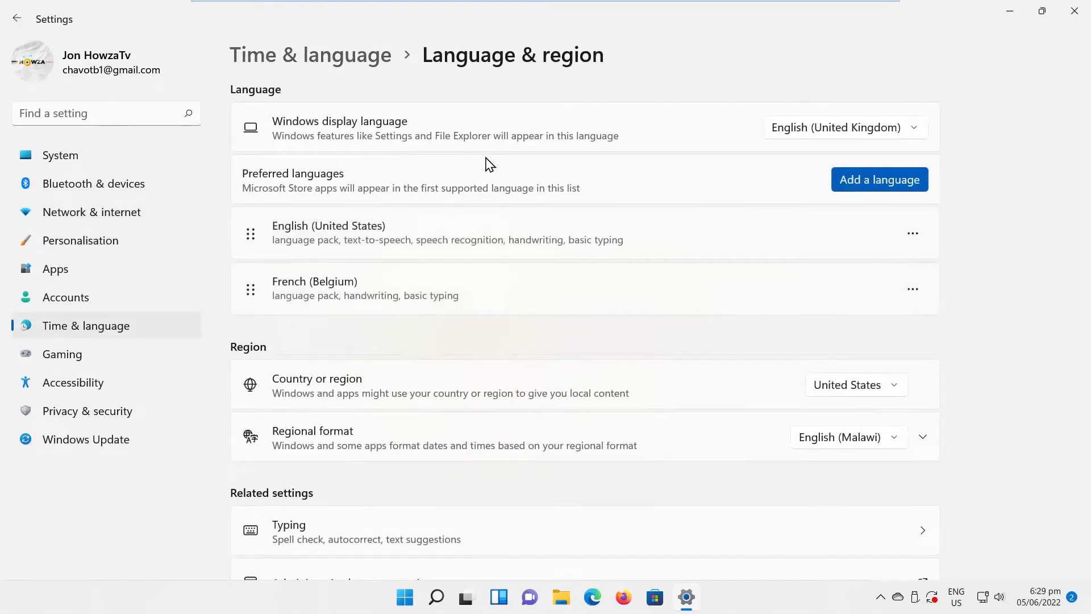
mouse_move(913, 233)
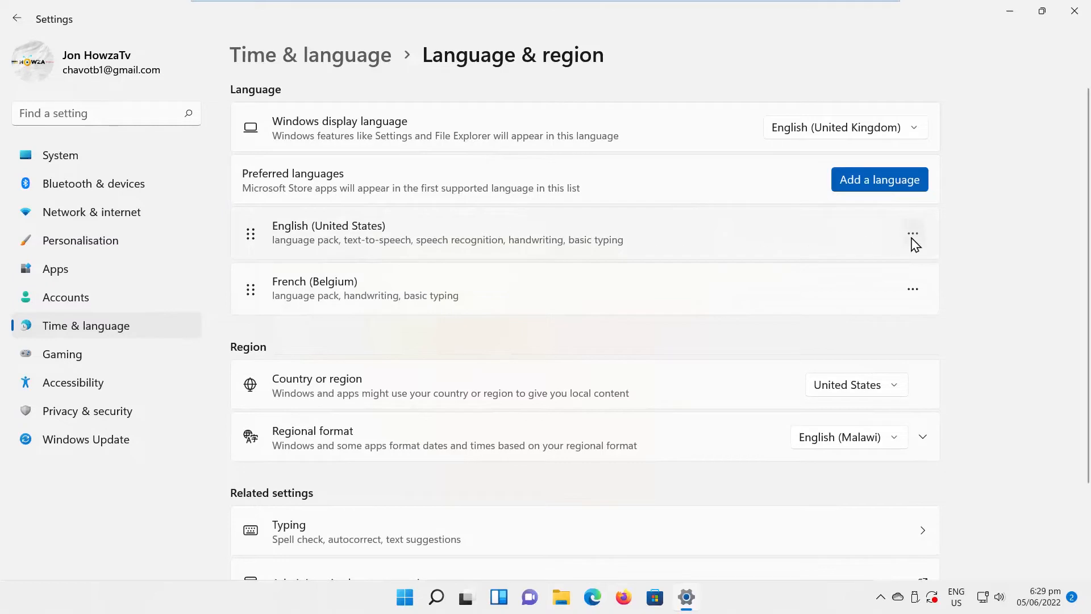
Step: Open Language options for English (United States) to view its installed keyboards
left_click(912, 232)
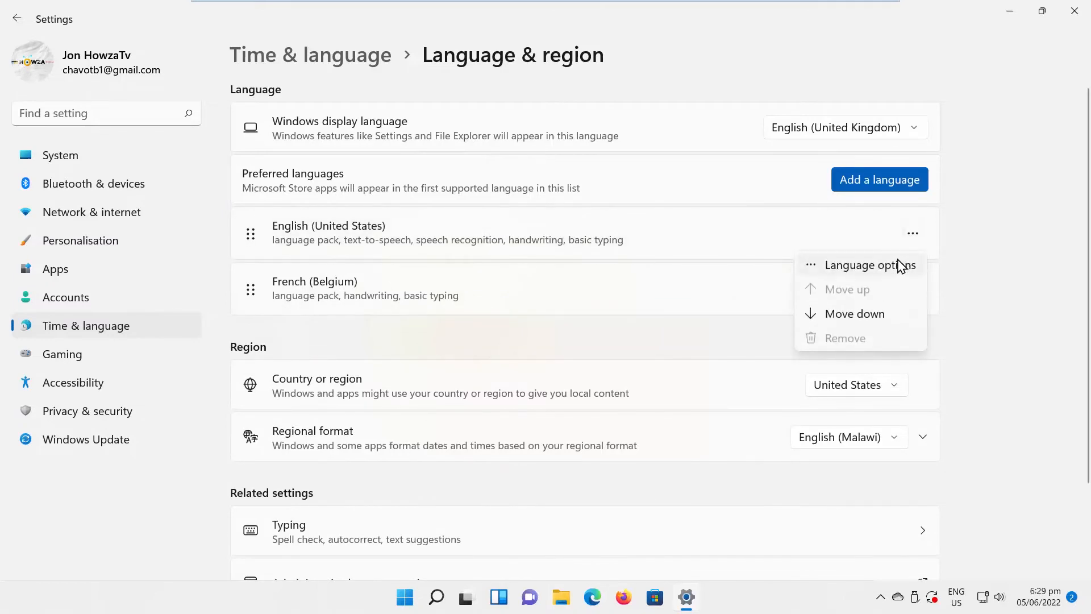
left_click(870, 265)
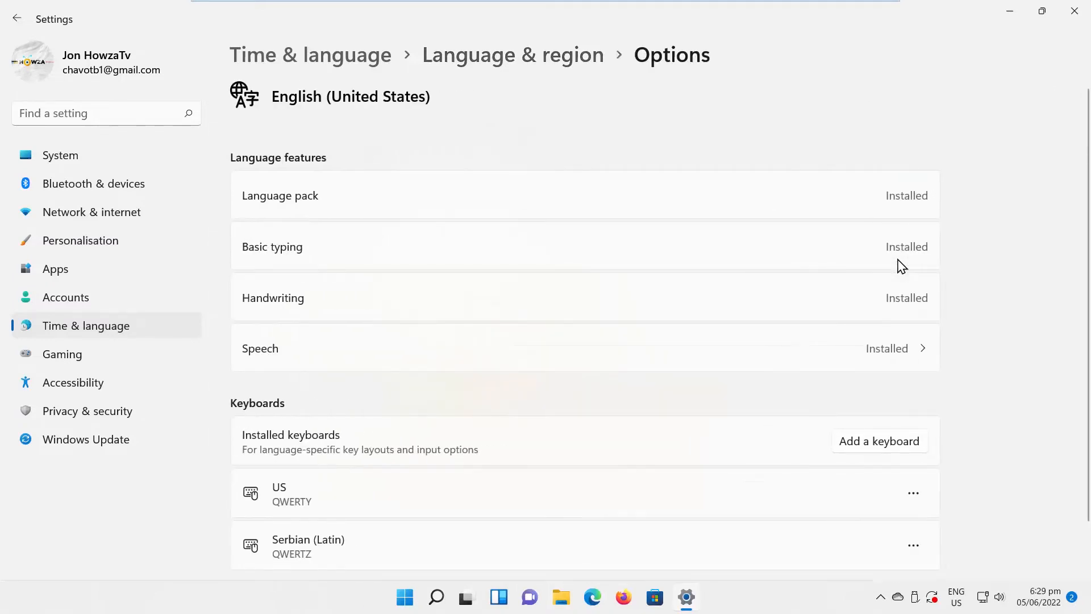
scroll("down", 3)
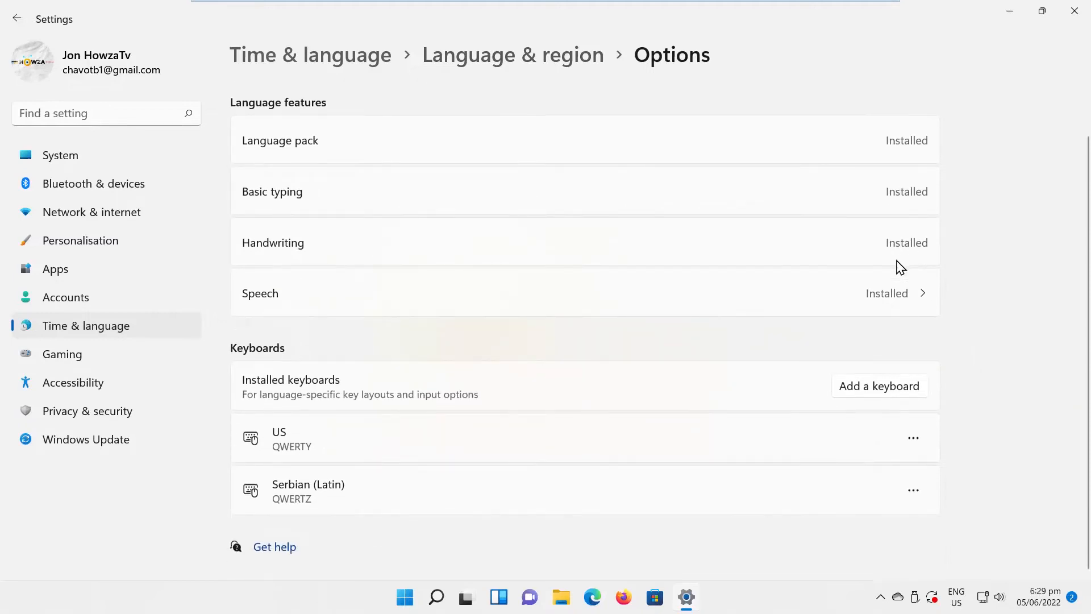
Step: Add the United States-International (QWERTY) keyboard to English (United States)
left_click(879, 386)
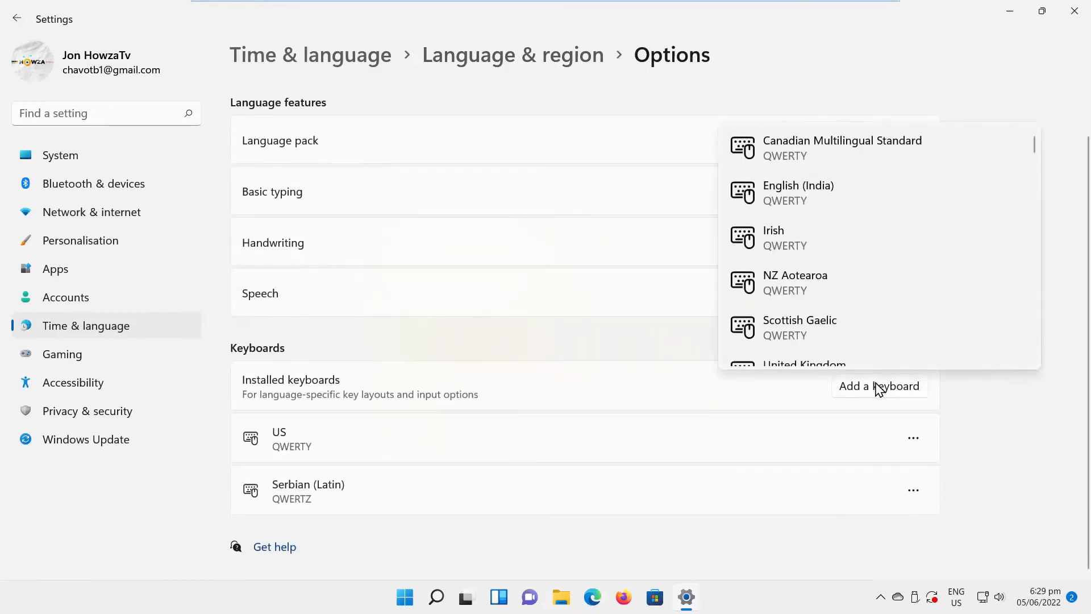
scroll("down", 3)
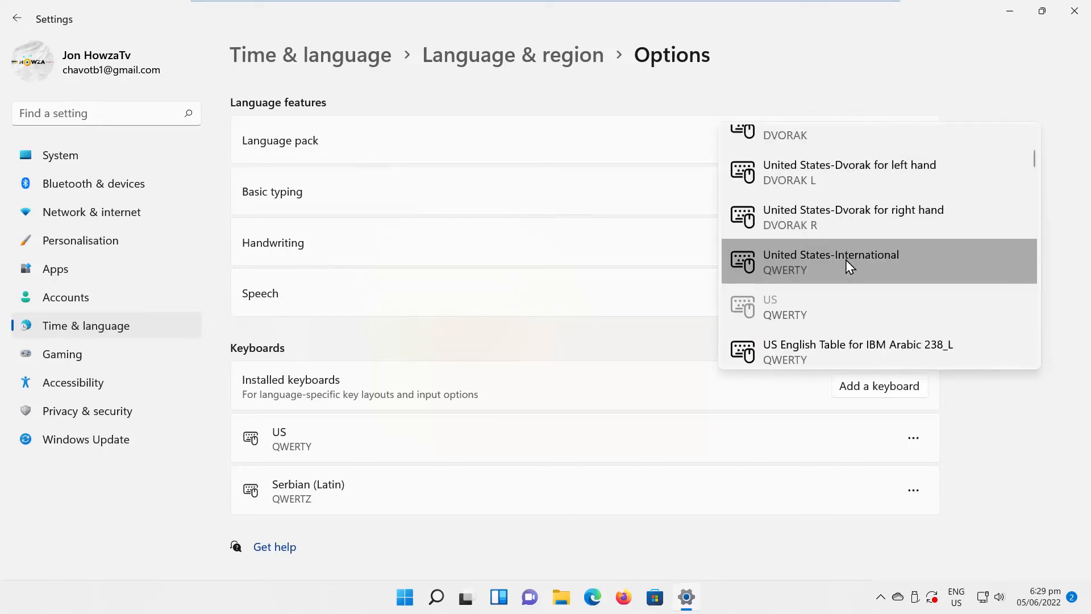
left_click(830, 262)
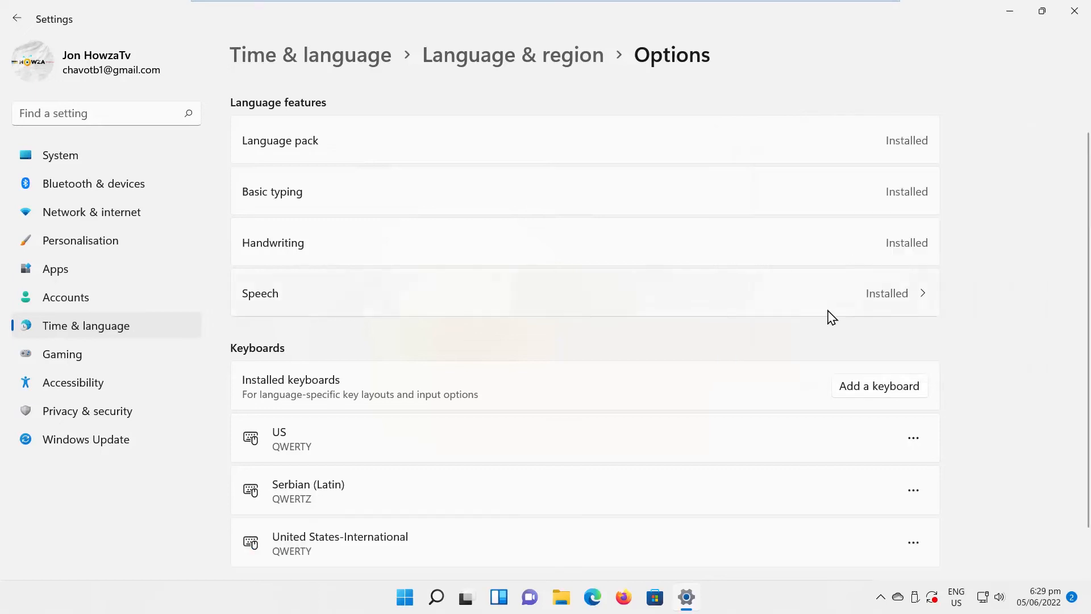
scroll("down", 3)
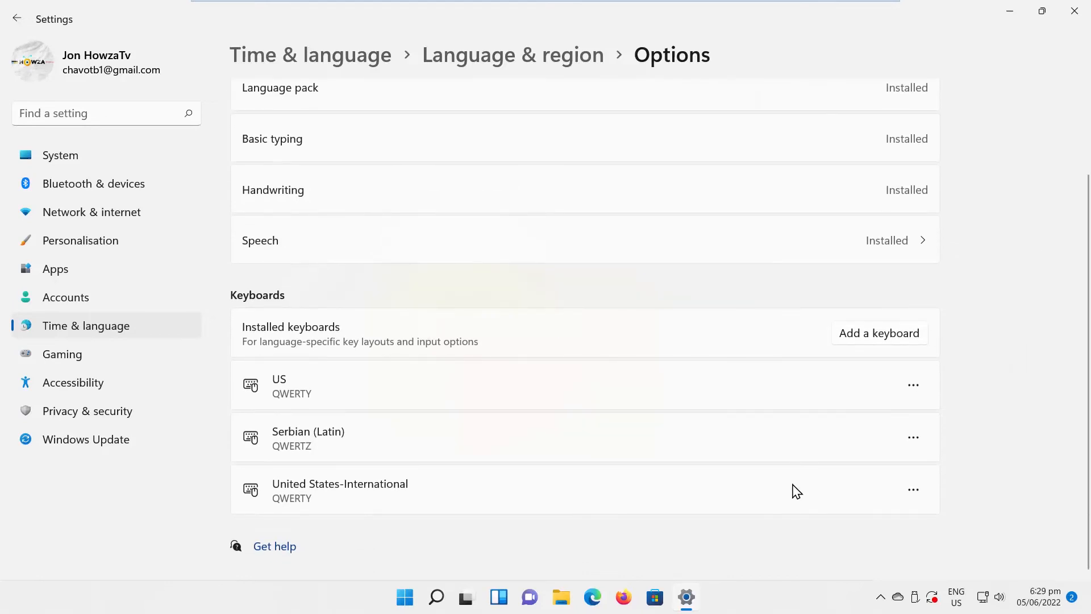
mouse_move(914, 494)
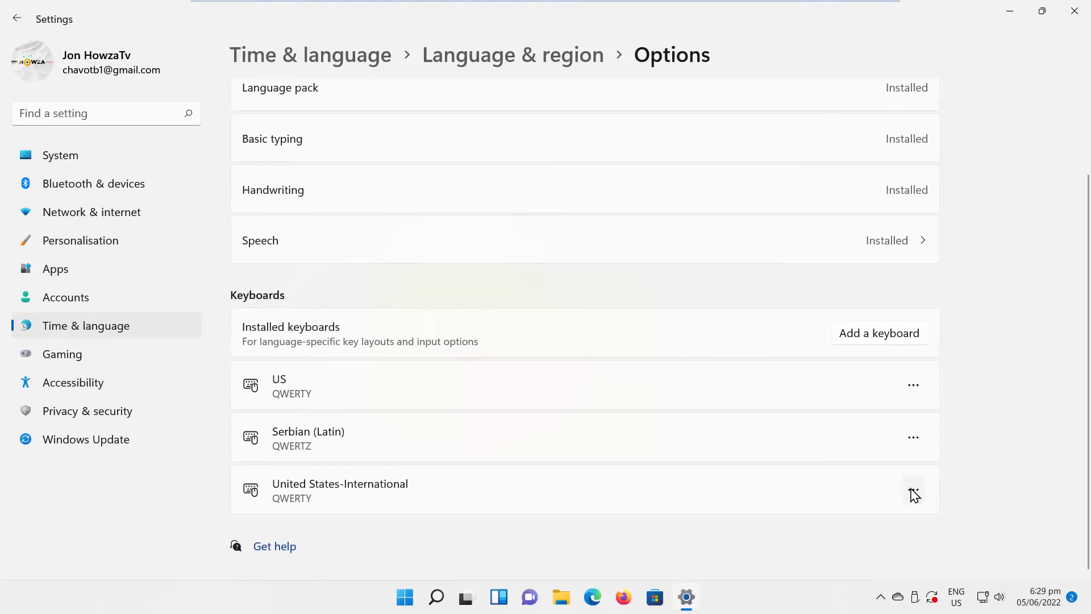
Step: Show the Remove option for the United States-International keyboard
left_click(914, 489)
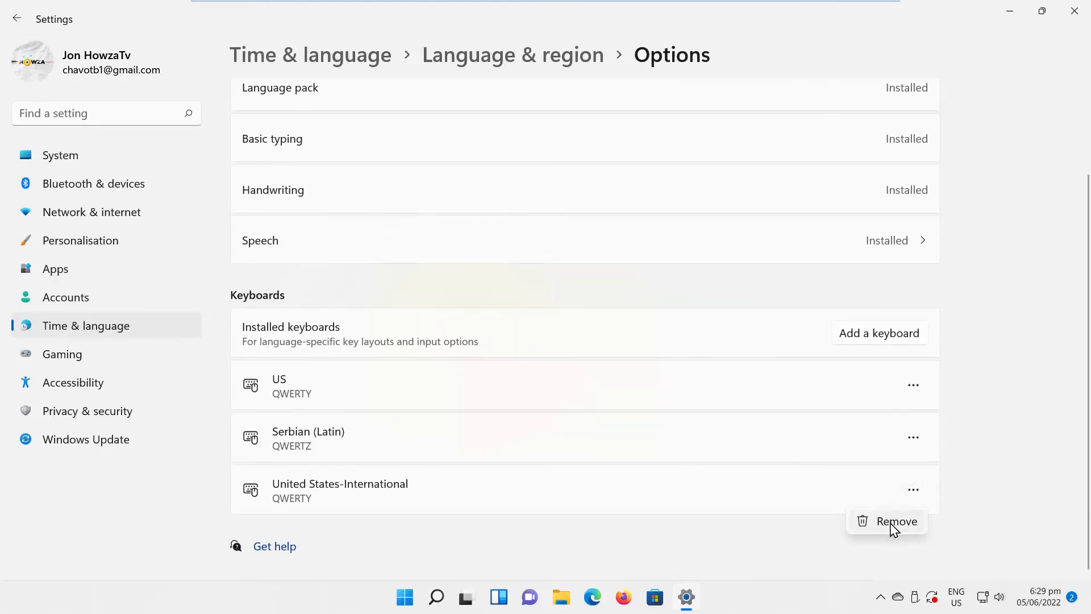